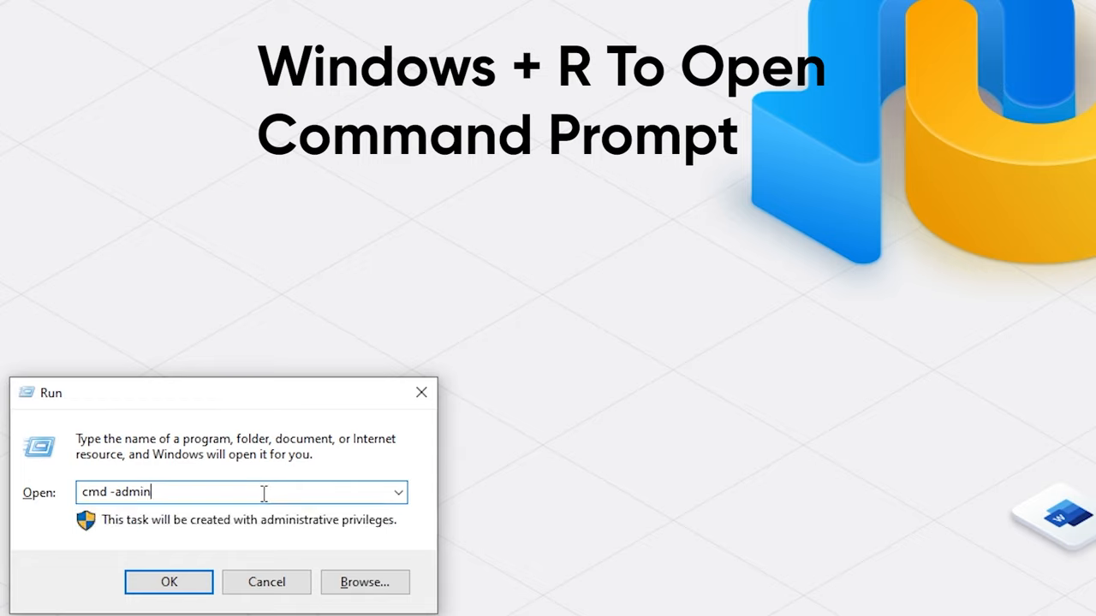
Launch an admin prompt and run chkdsk f: /f on the faulty F drive
left_click(168, 583)
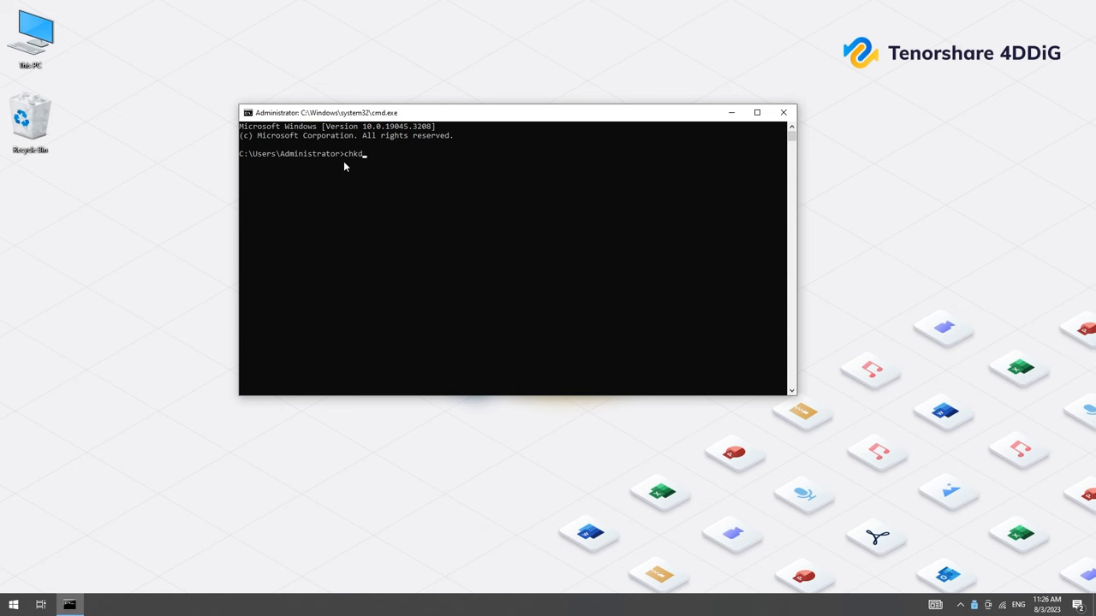
type("sk")
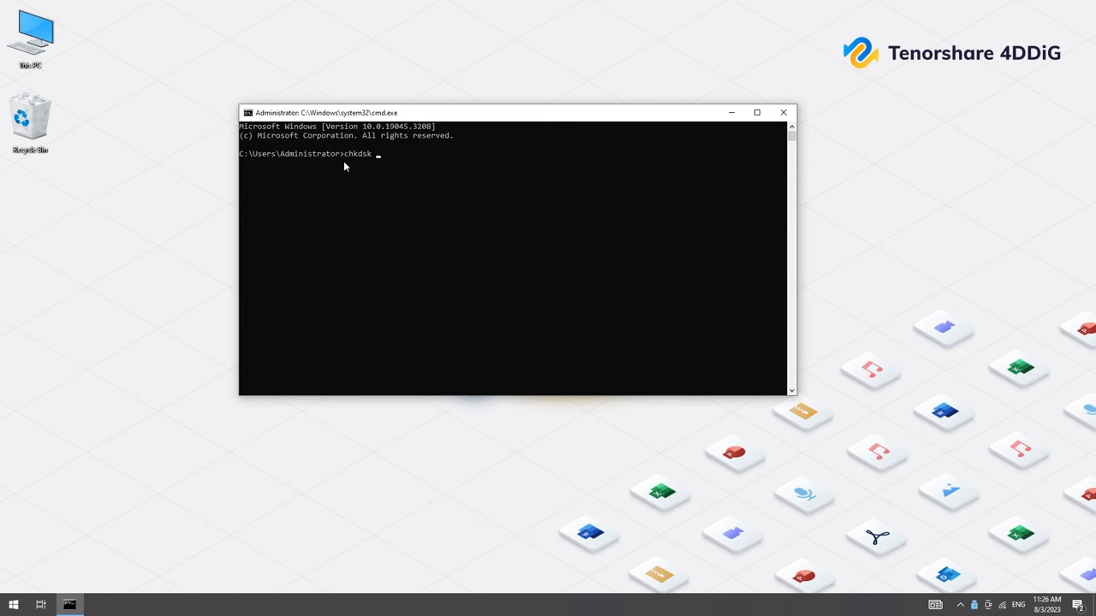
type("f")
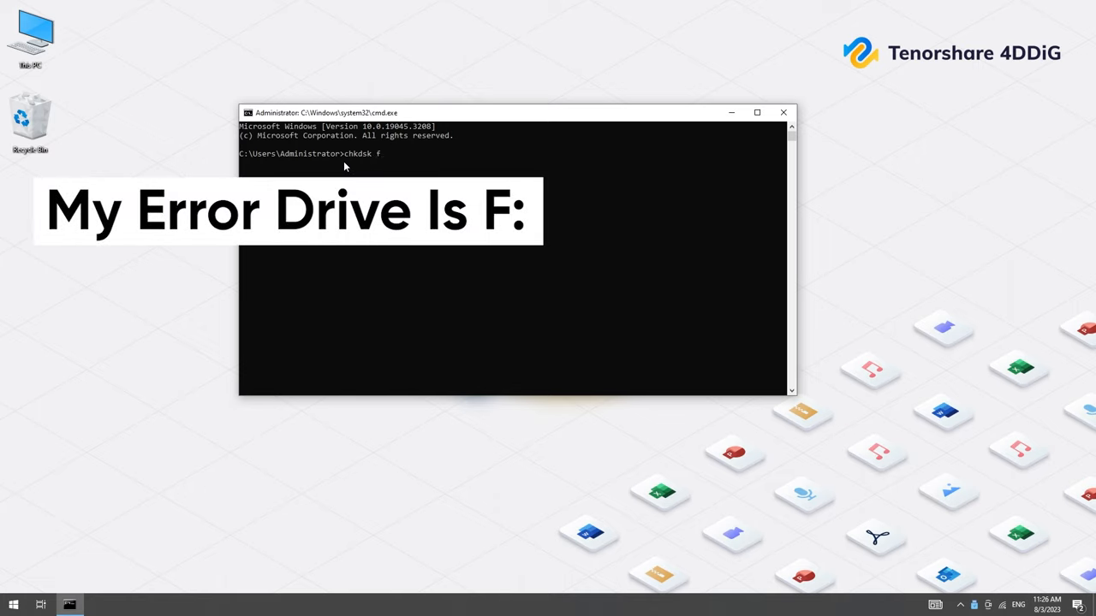
type(":/")
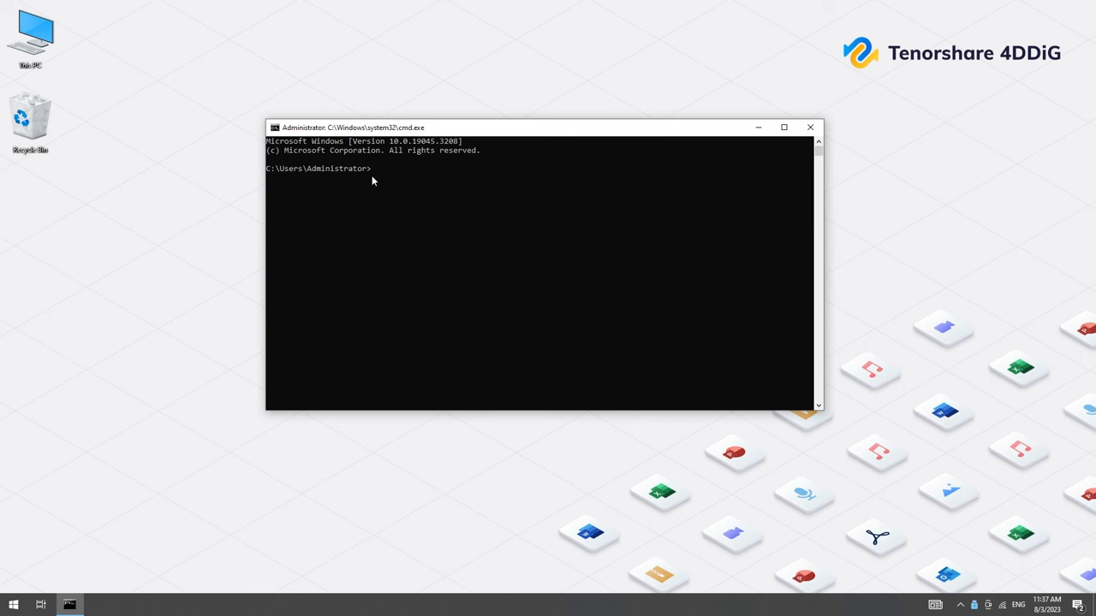
mouse_move(376, 175)
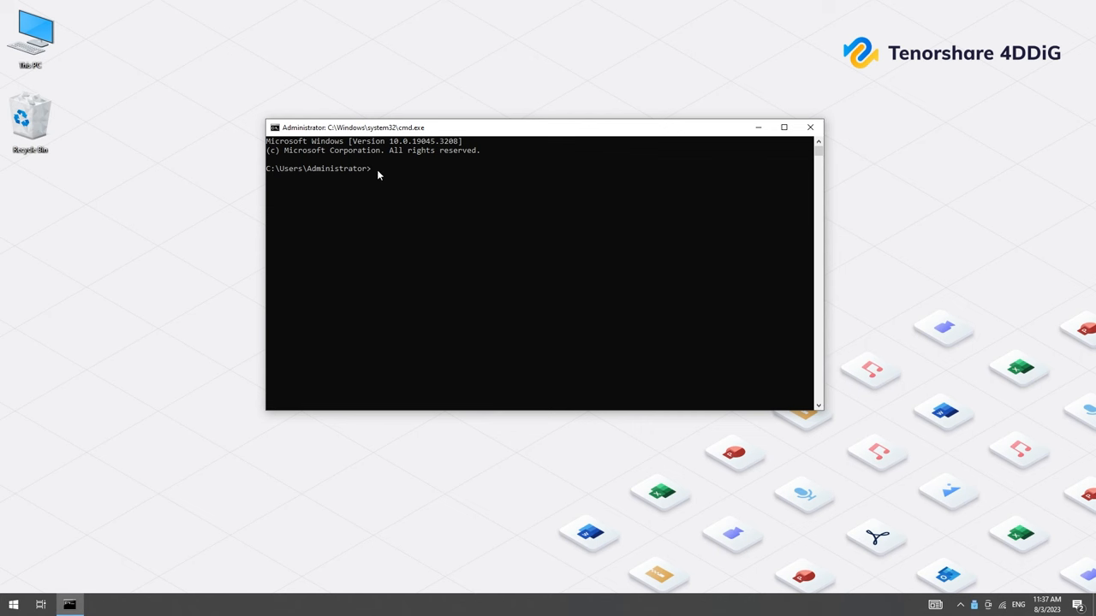
Run diskpart, list disks, select disk 1, clean it and begin the GPT conversion
type("diskpart")
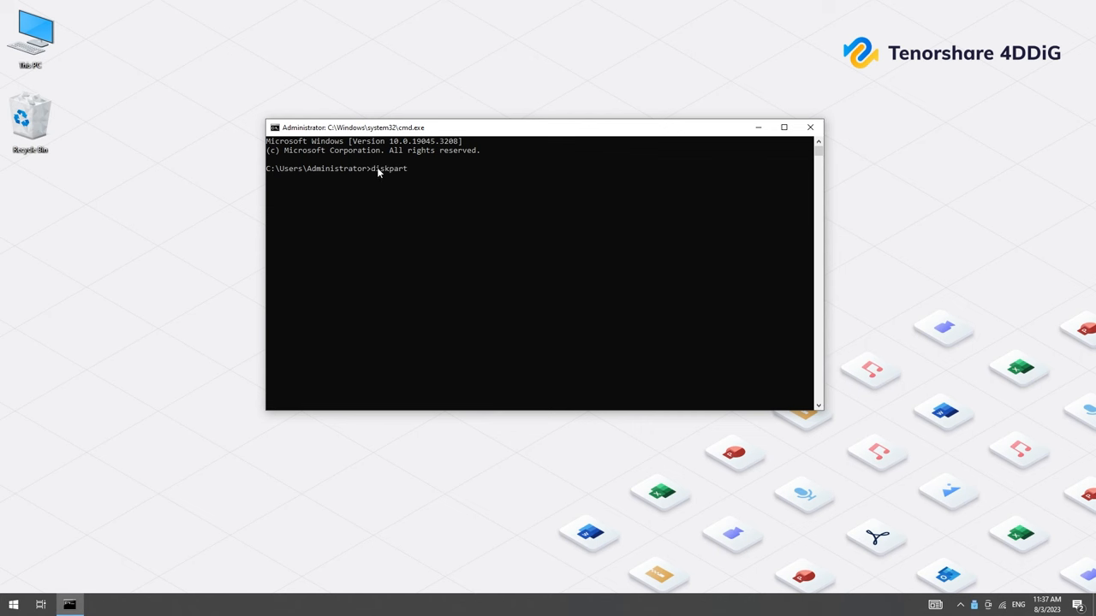
type("list disk")
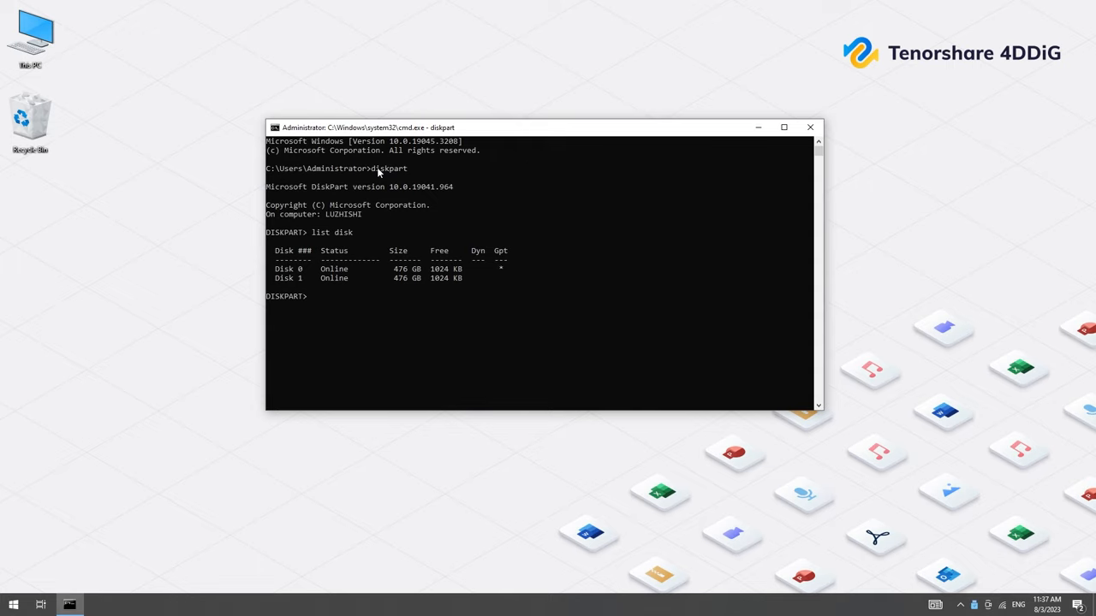
type("select disk 1")
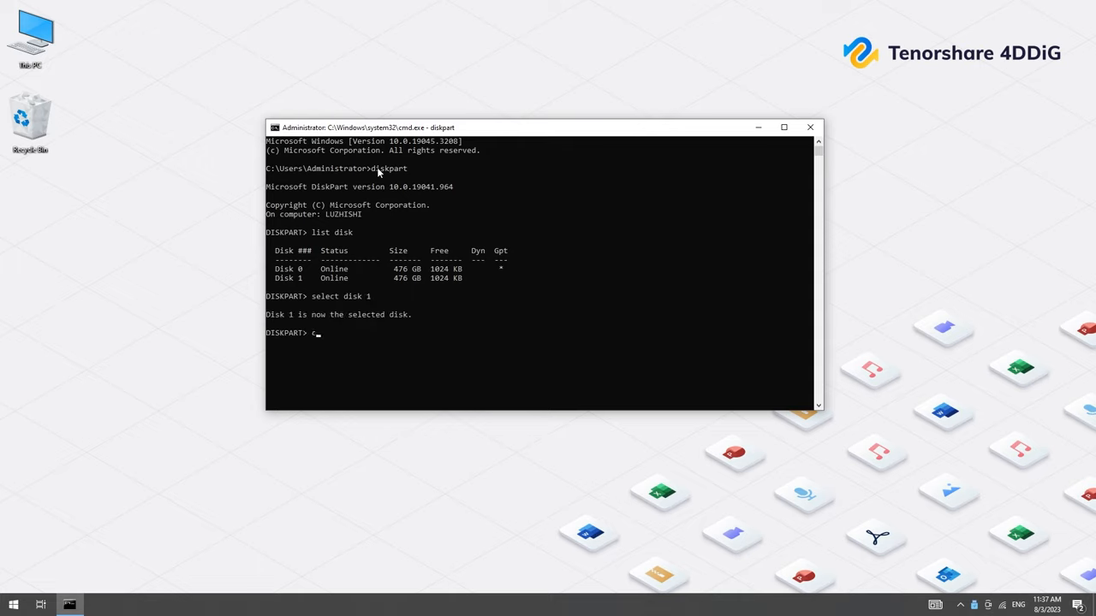
type("clean")
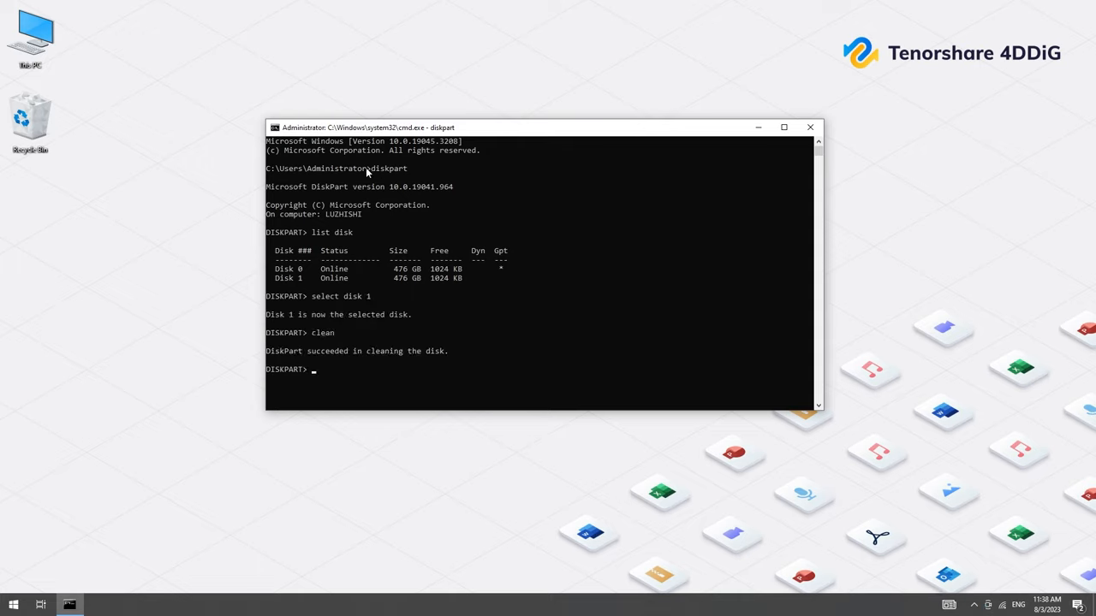
type("convert gpt")
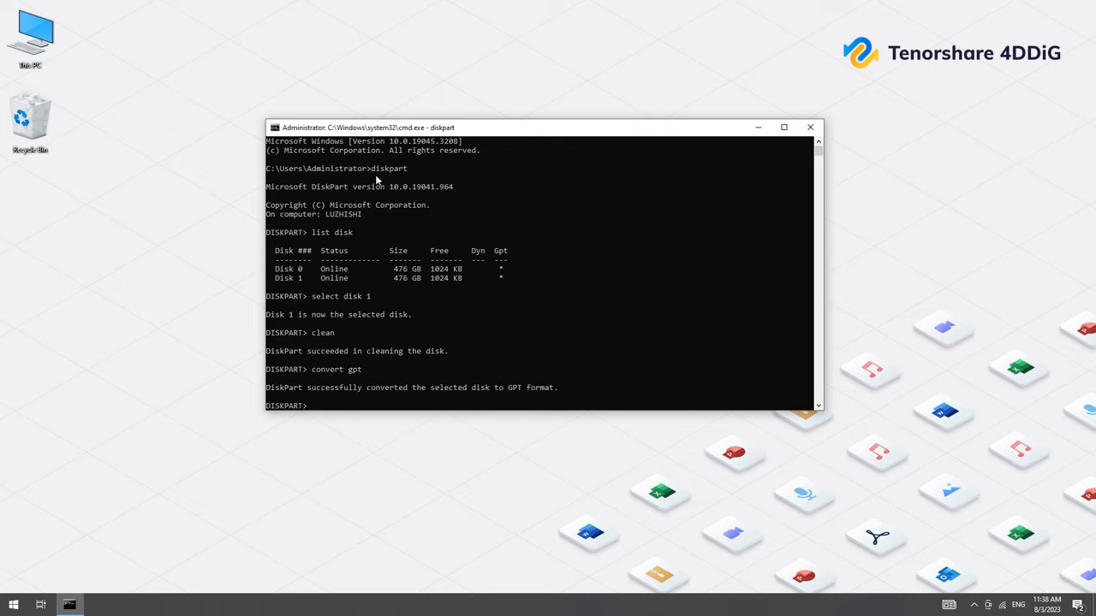
Create a primary partition, quick-format it as NTFS and assign a drive letter
type("create partiti")
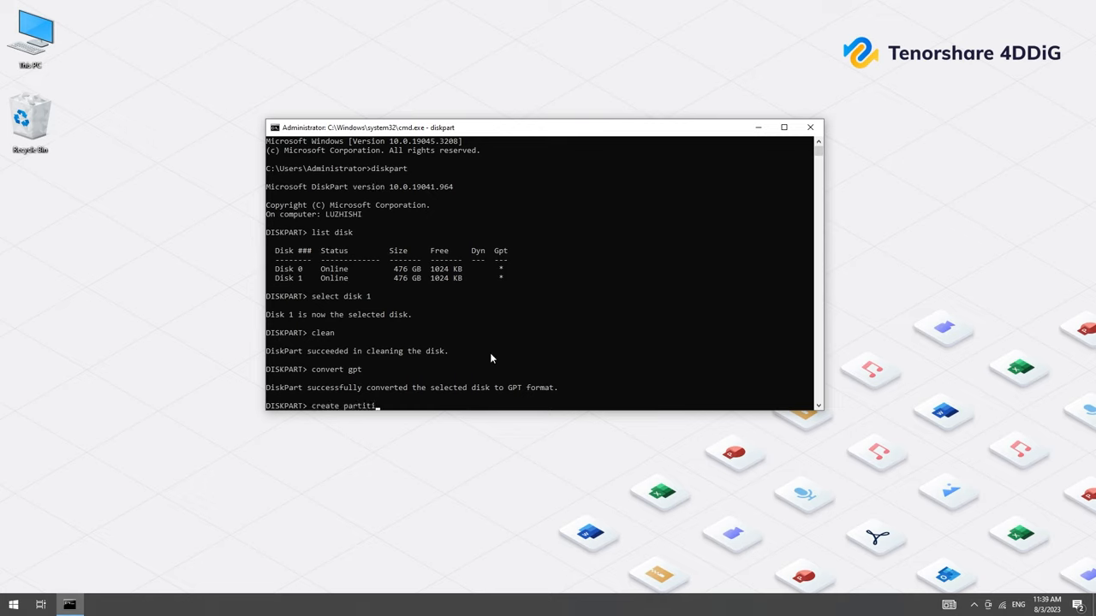
type("on primary")
type("format")
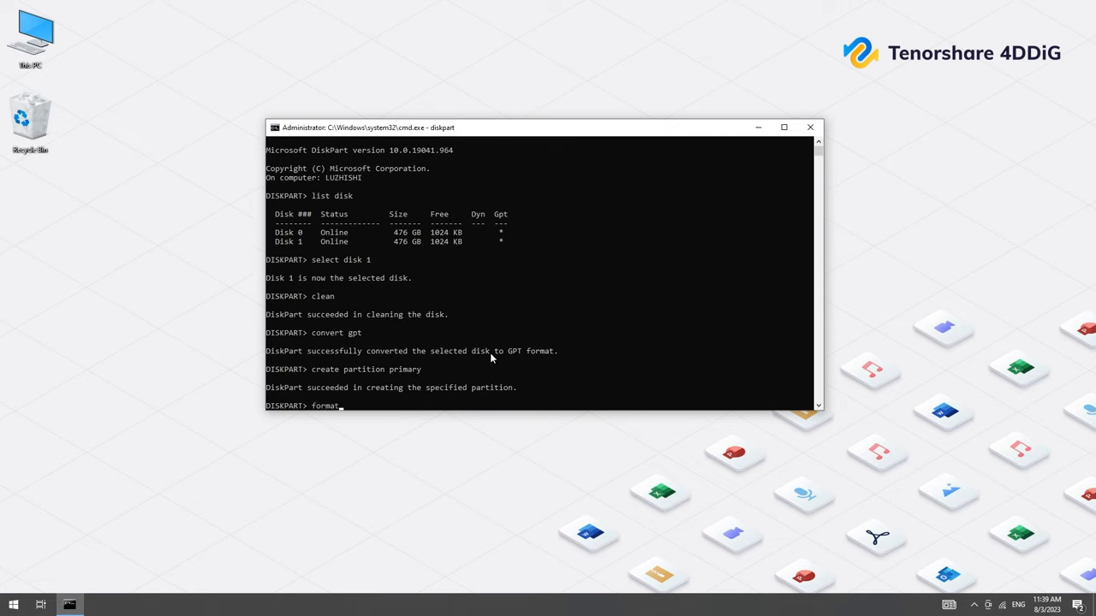
type("quick fs=ntfs")
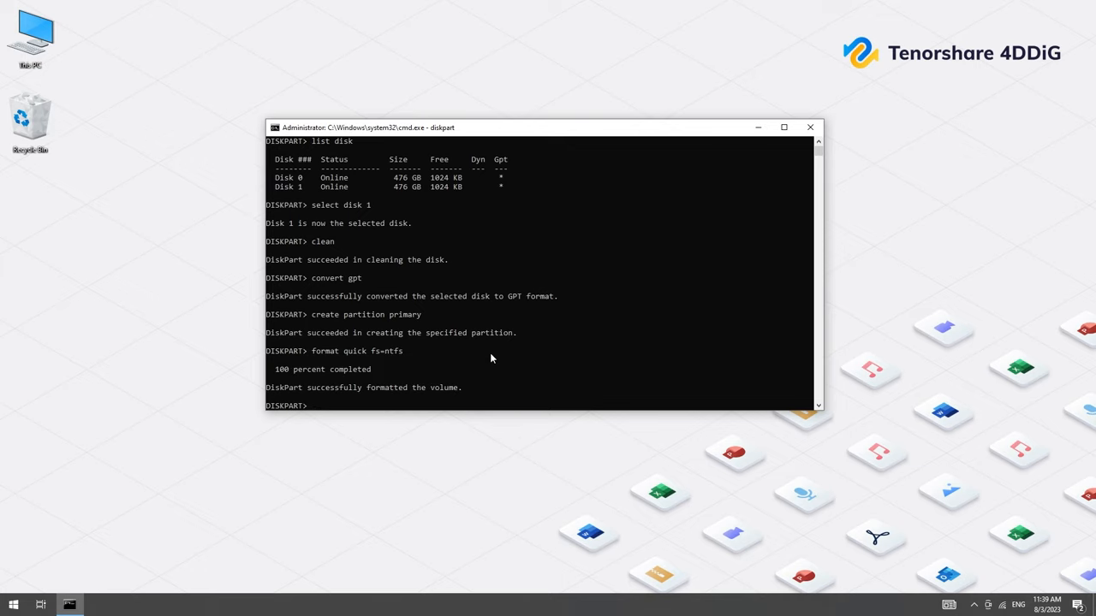
type("assign")
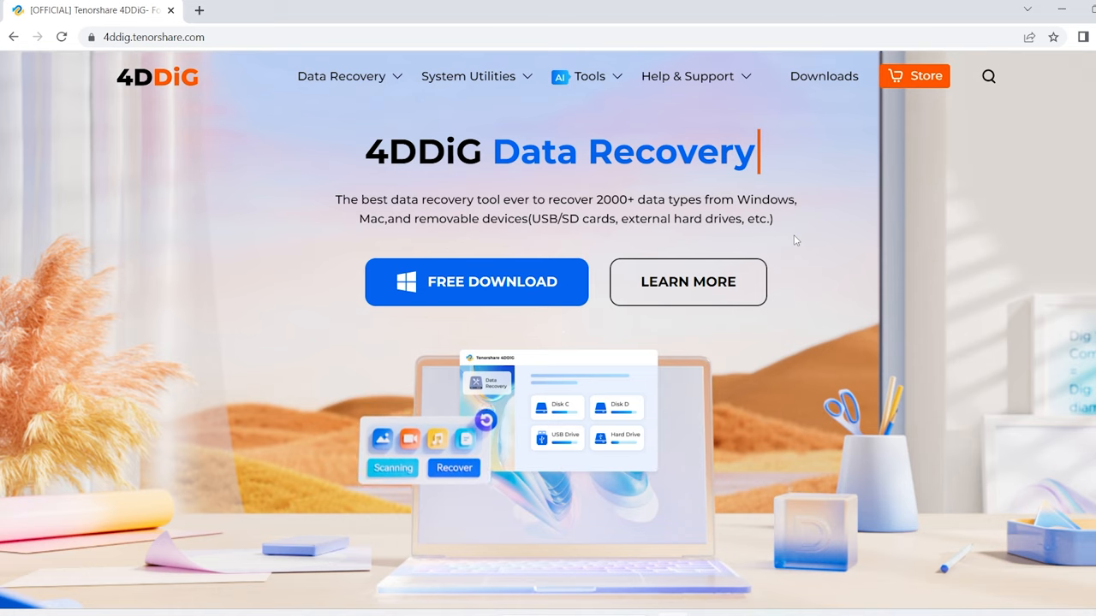
Scroll down the 4DDiG Data Recovery page on 4ddig.tenorshare.com
scroll("down", 3)
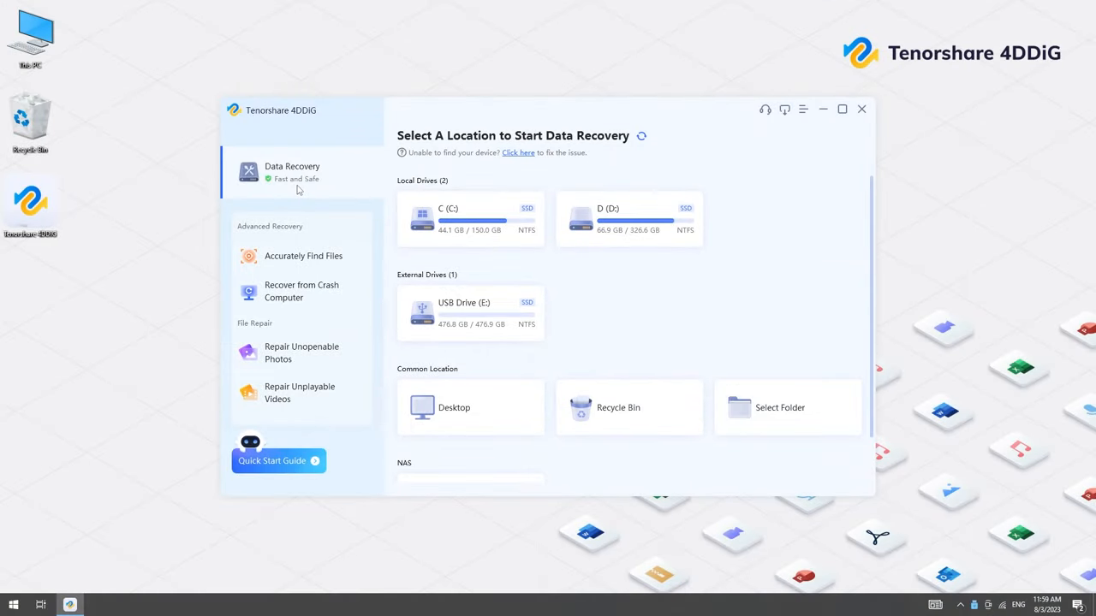
mouse_move(375, 186)
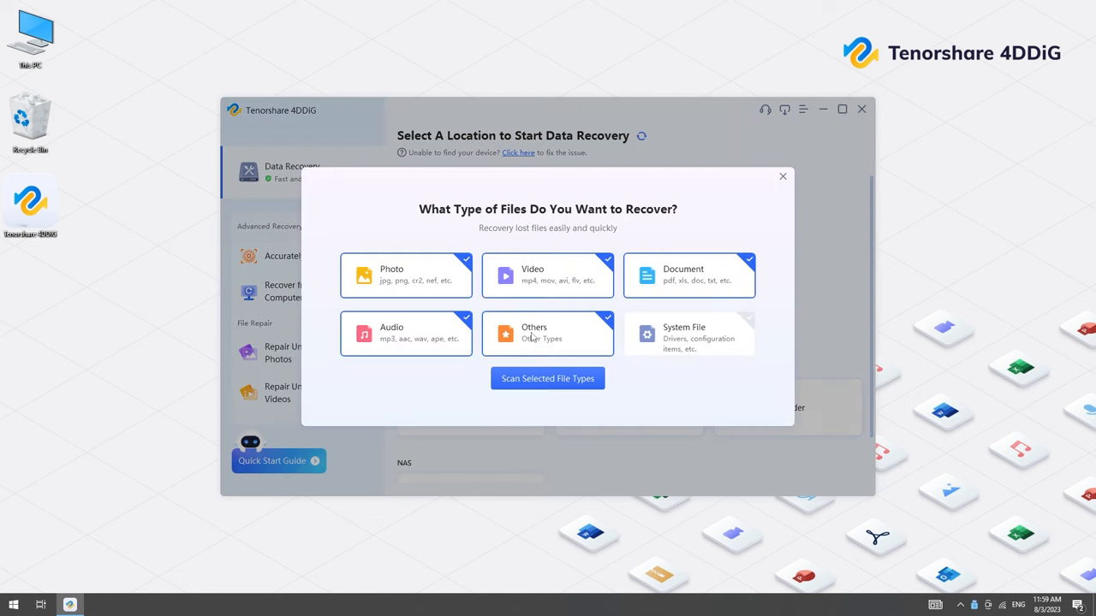
mouse_move(407, 346)
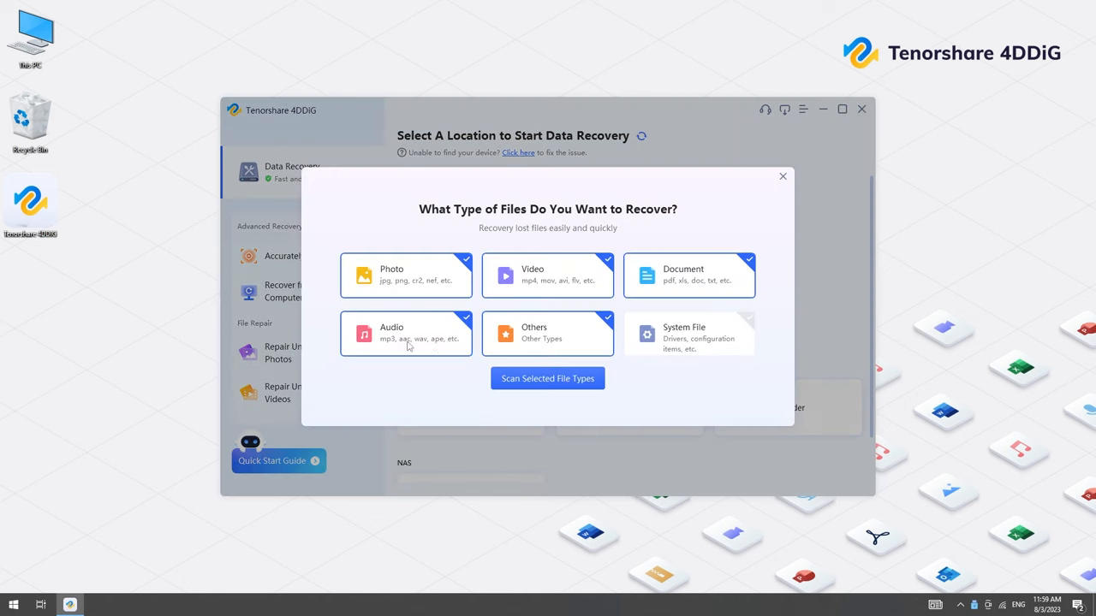
Keep the default file types and scan USB Drive (E:) for lost files
left_click(548, 378)
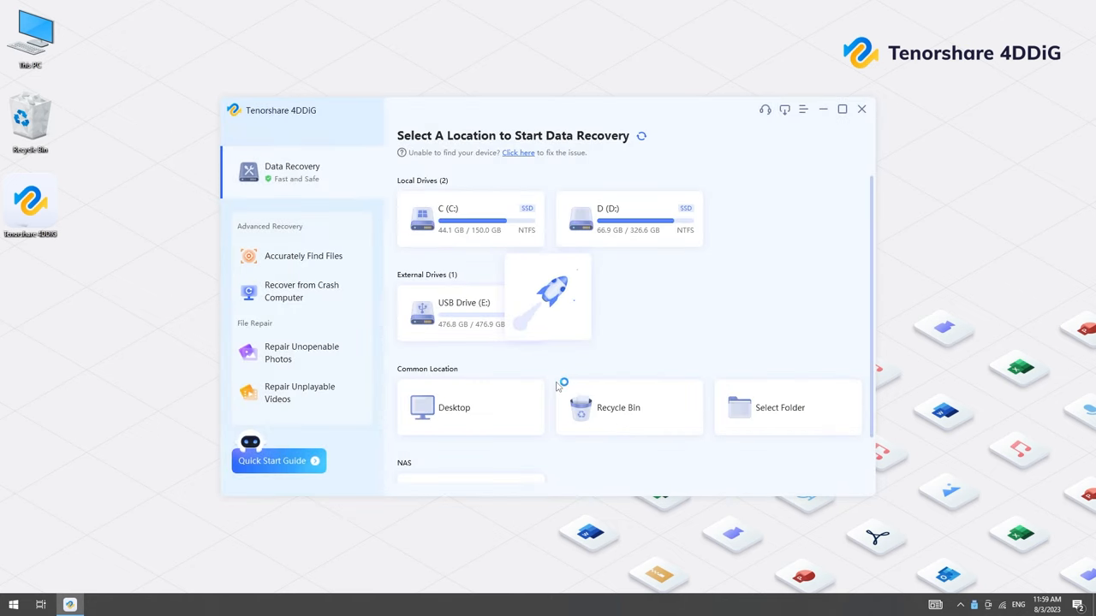
left_click(471, 312)
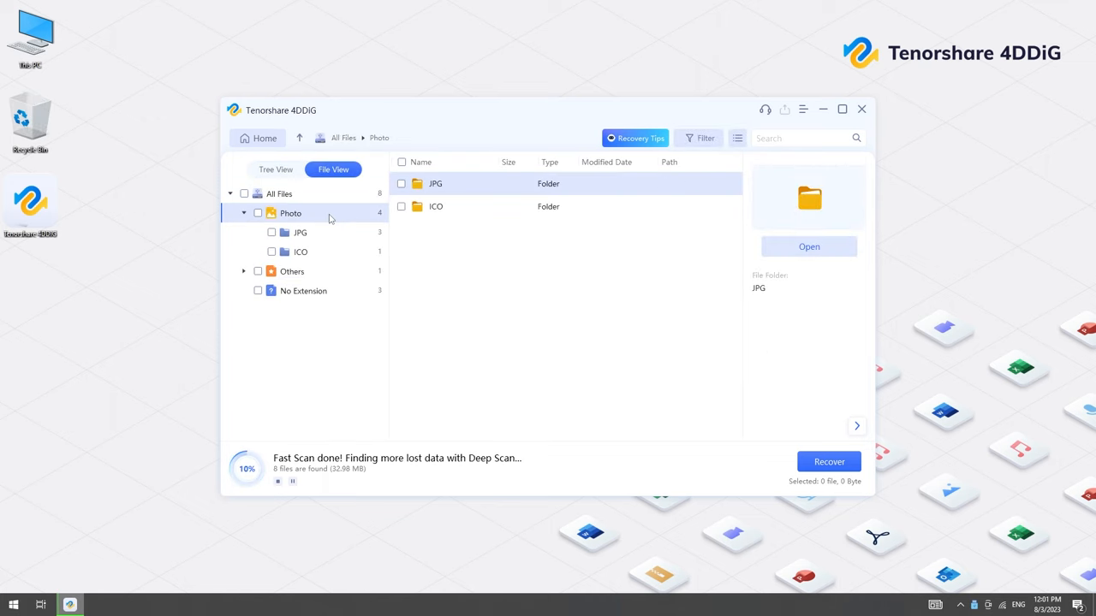
Preview the first JPG under Photo and recover it to the Desktop
left_click(299, 233)
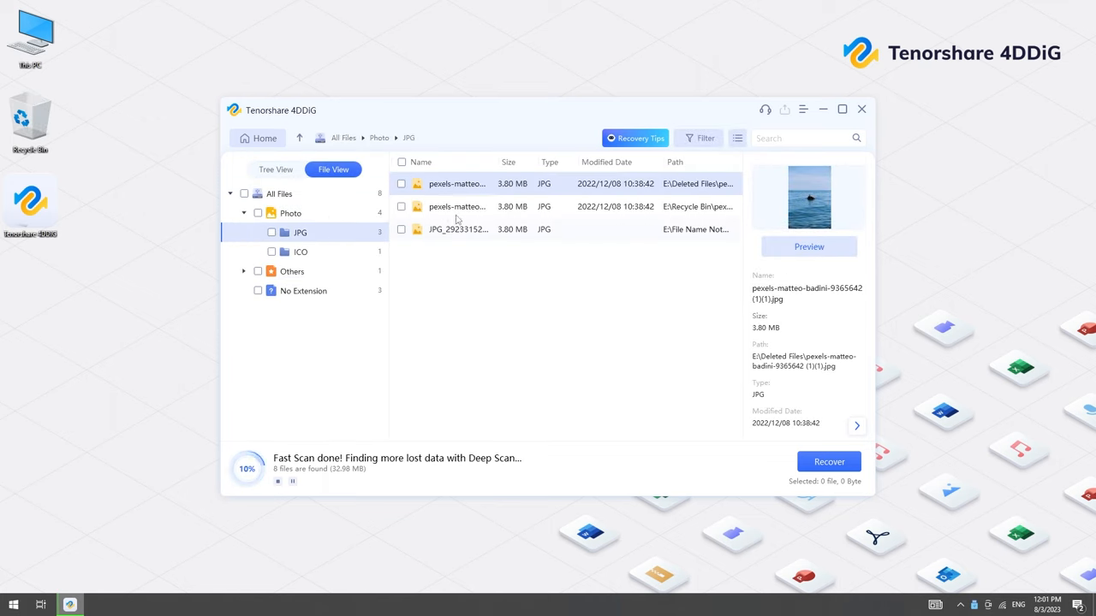
left_click(400, 183)
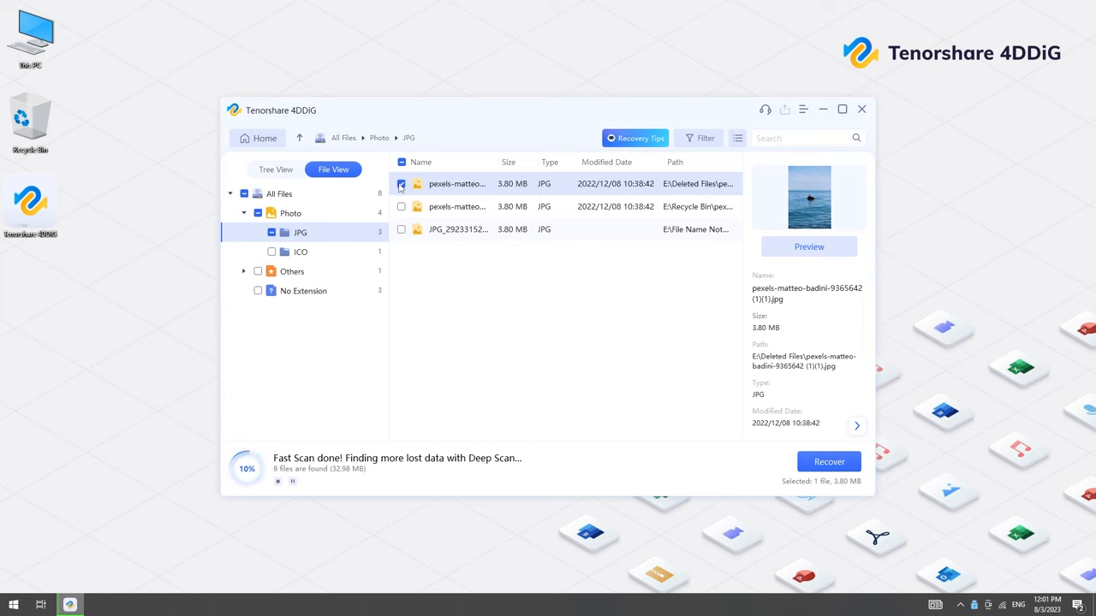
left_click(808, 246)
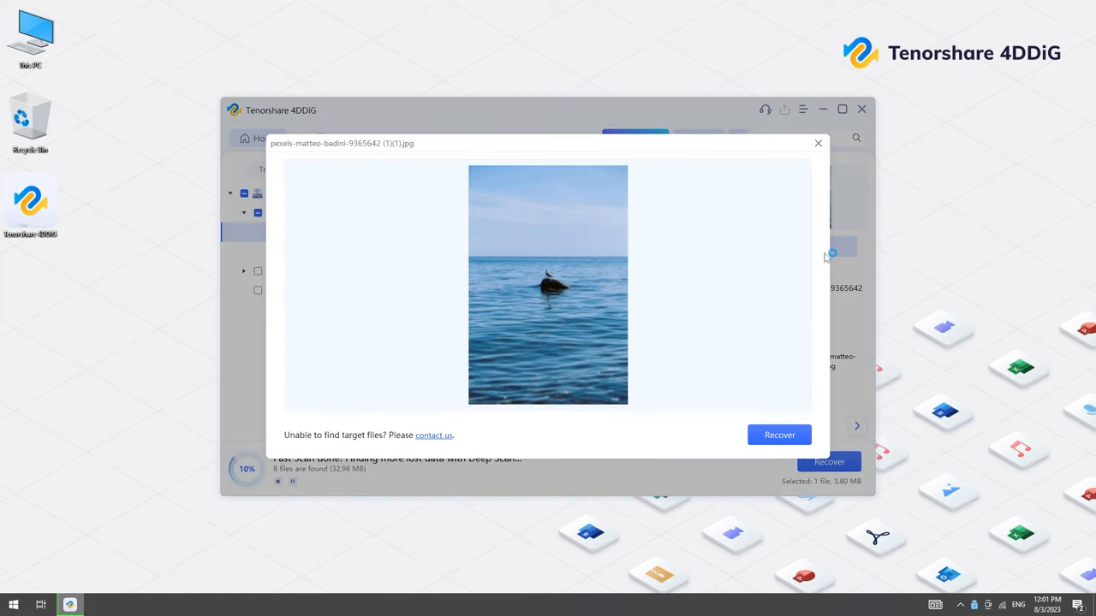
left_click(777, 435)
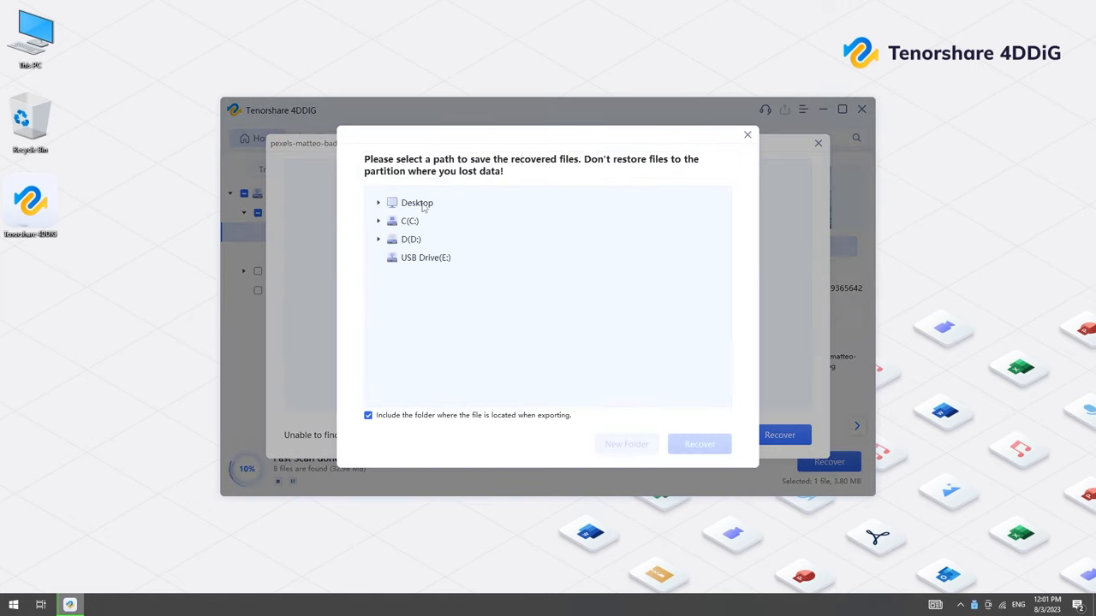
left_click(698, 443)
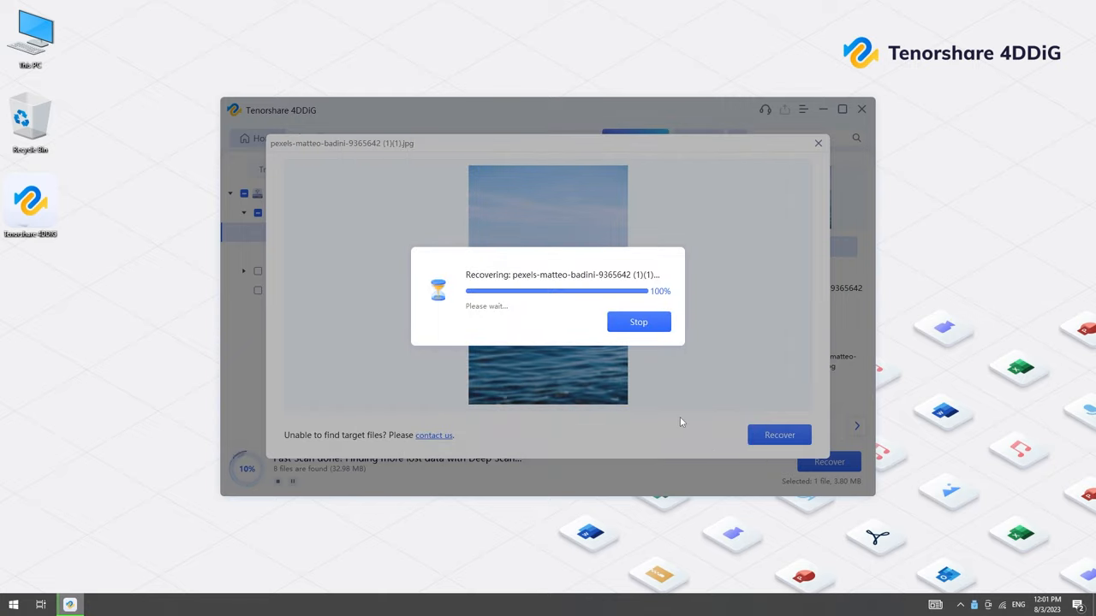